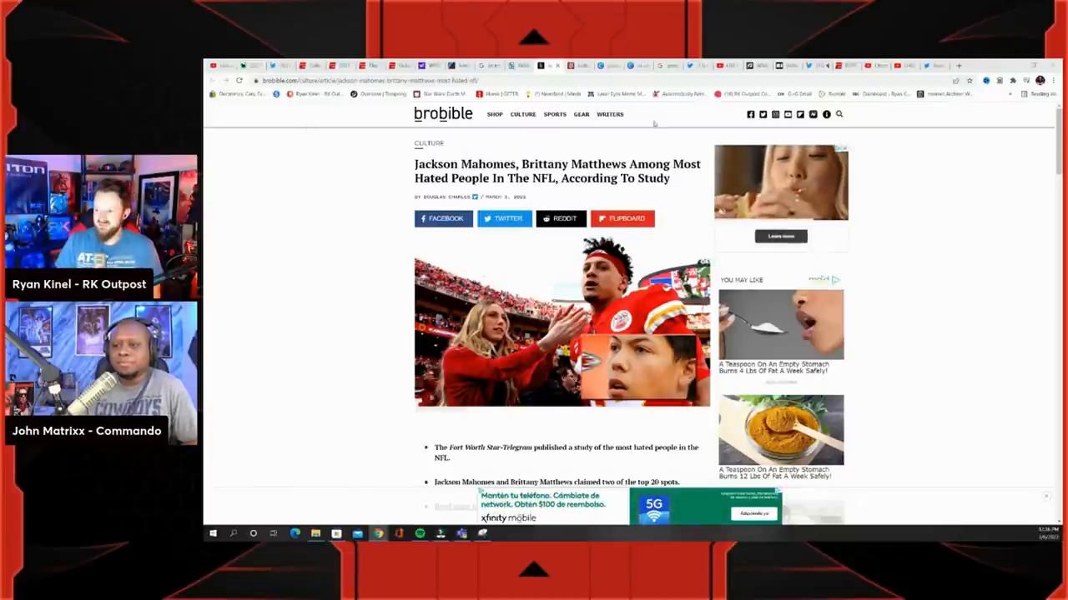
scroll(down, 3)
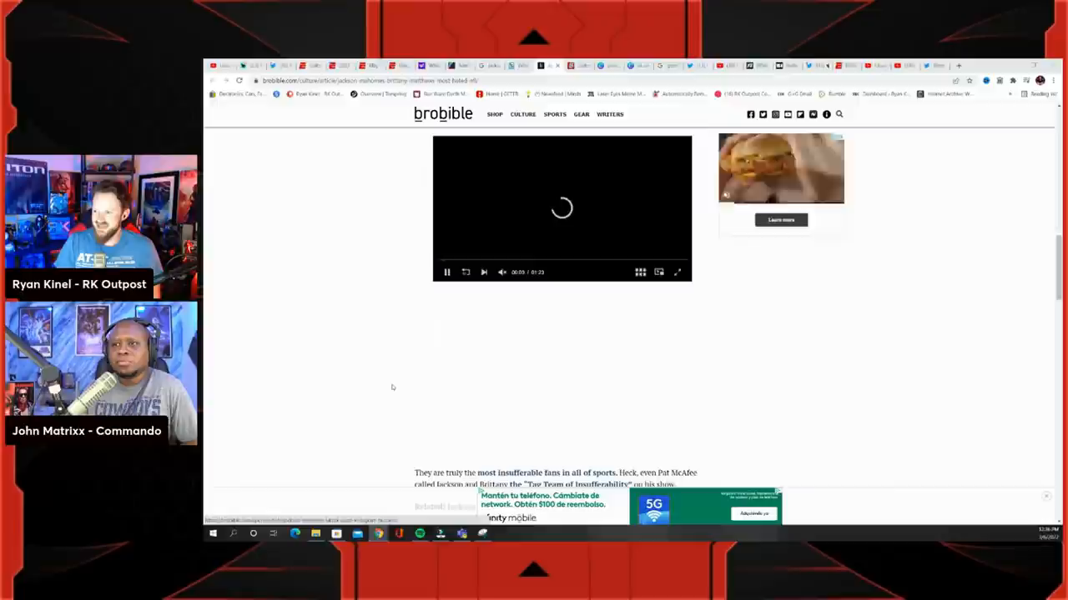
scroll(down, 3)
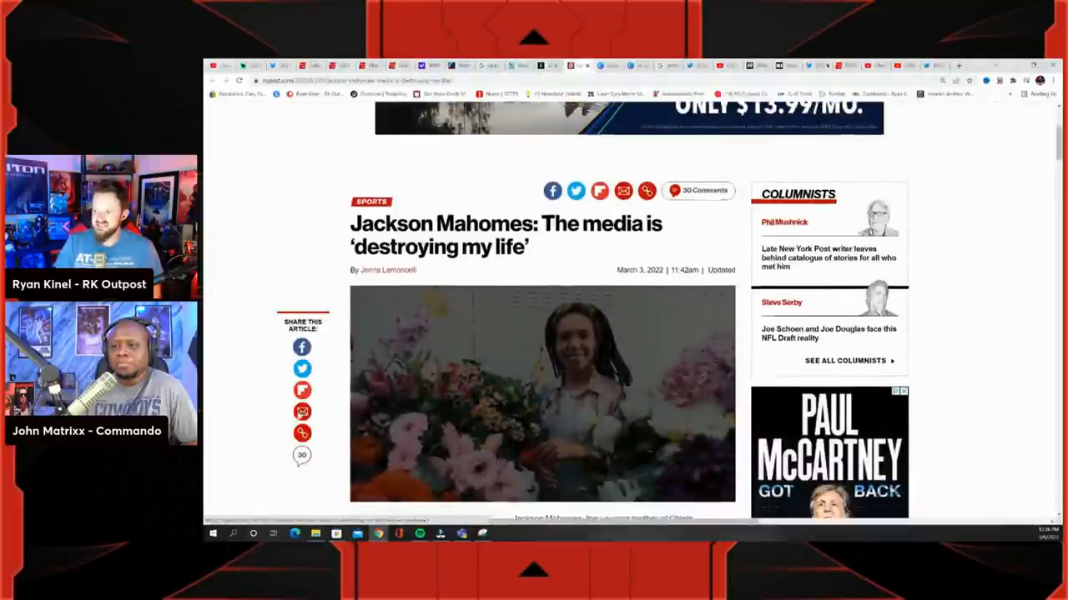
scroll(down, 3)
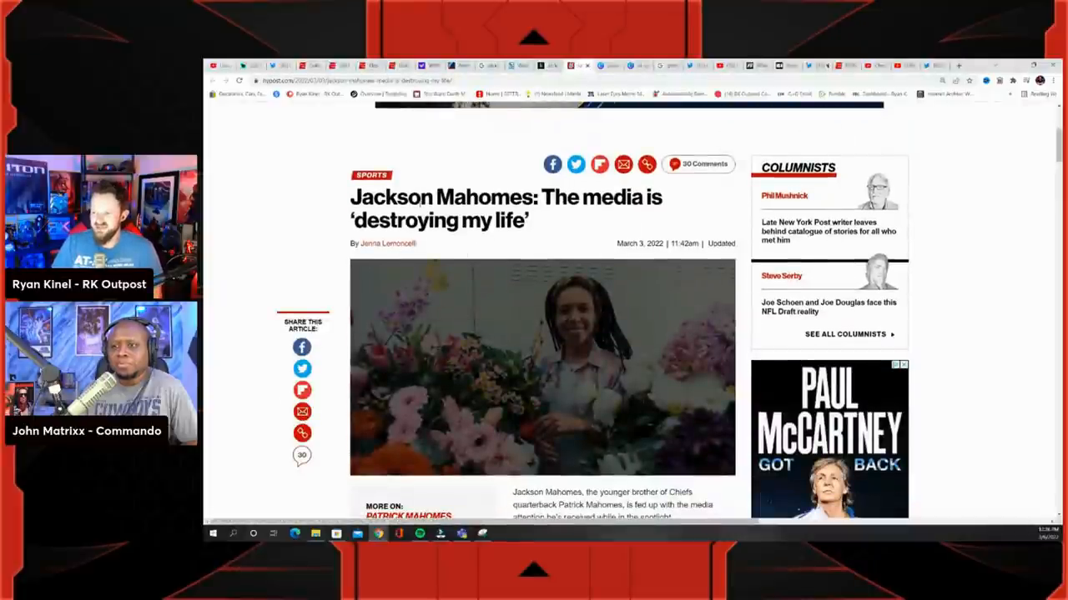
scroll(down, 3)
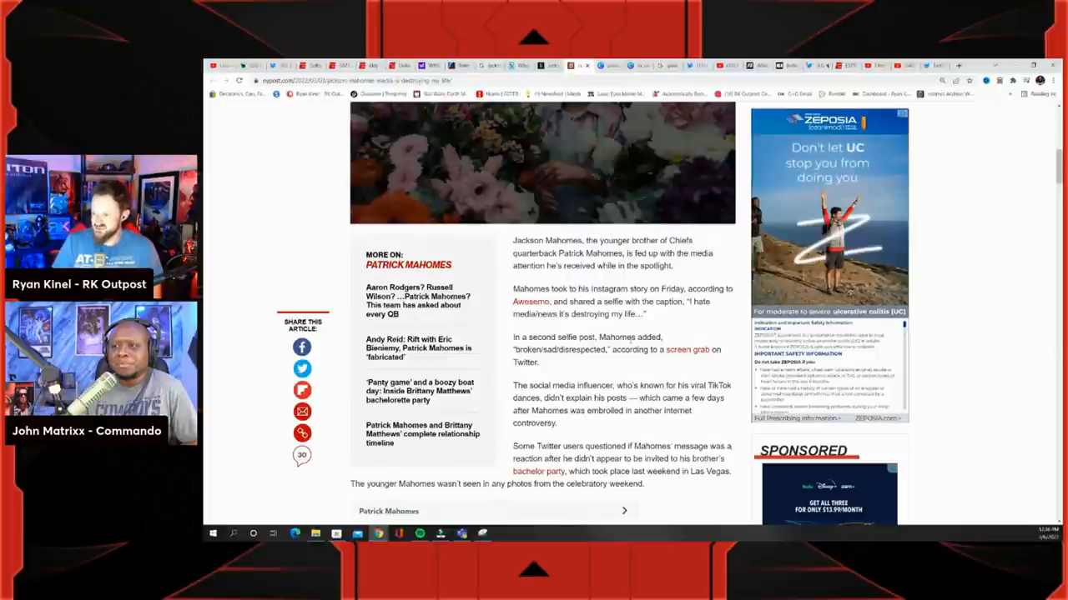
scroll(down, 3)
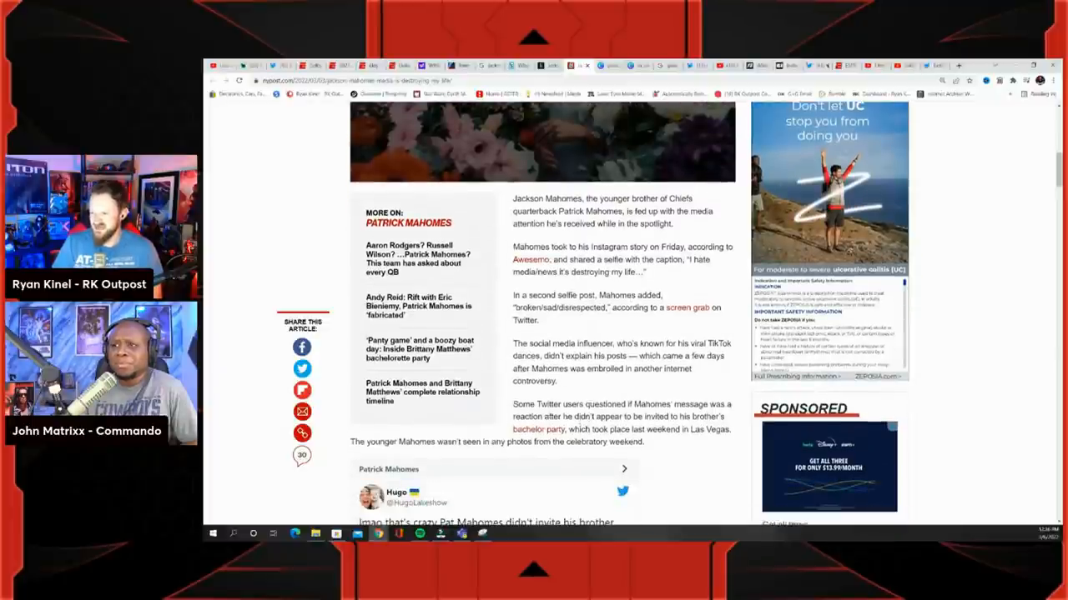
scroll(down, 3)
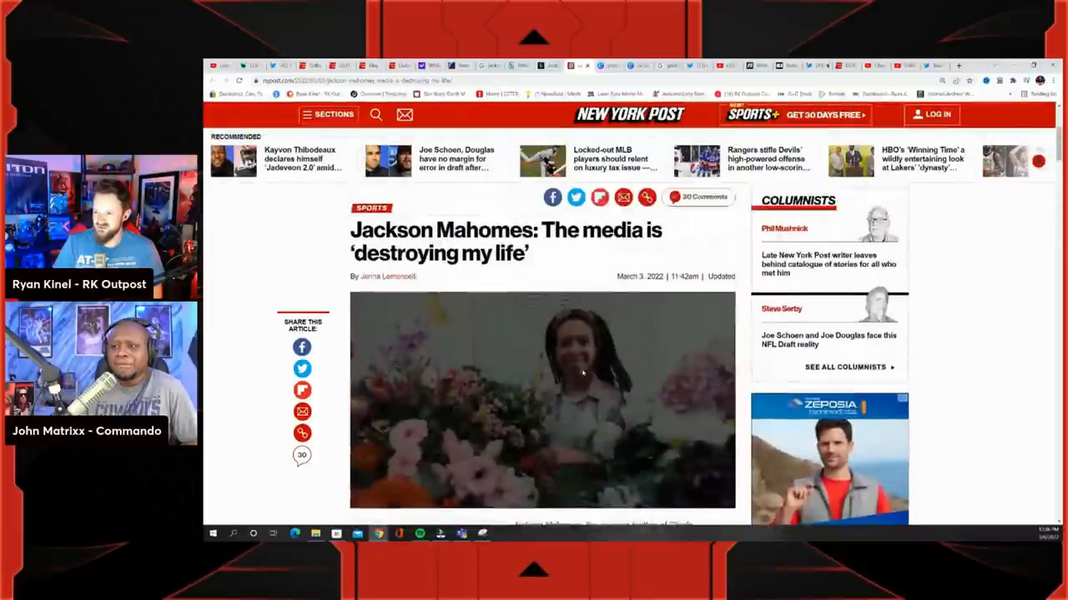
scroll(down, 3)
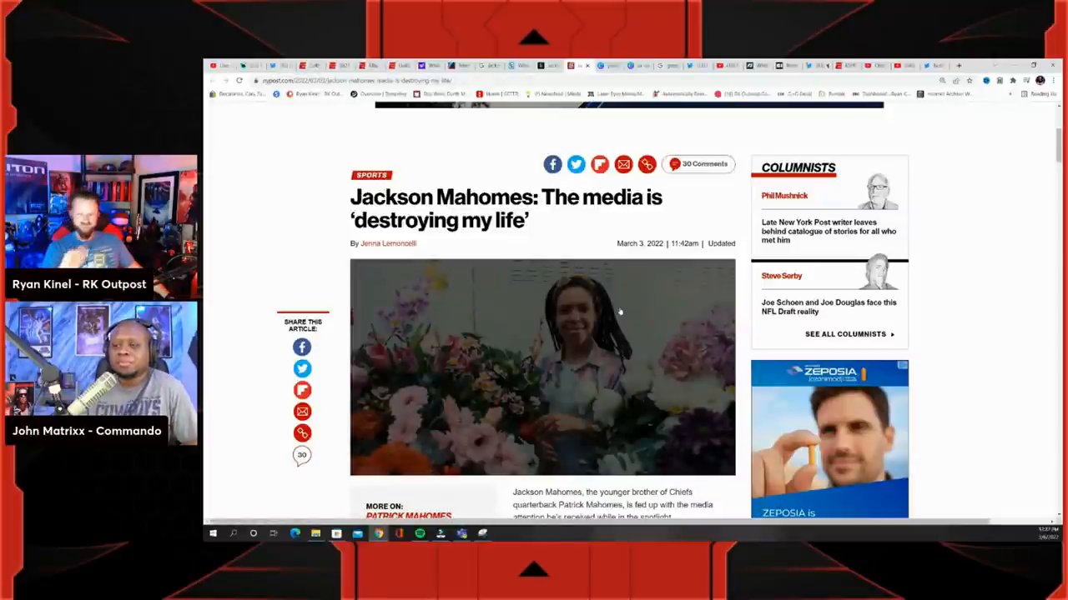
scroll(down, 3)
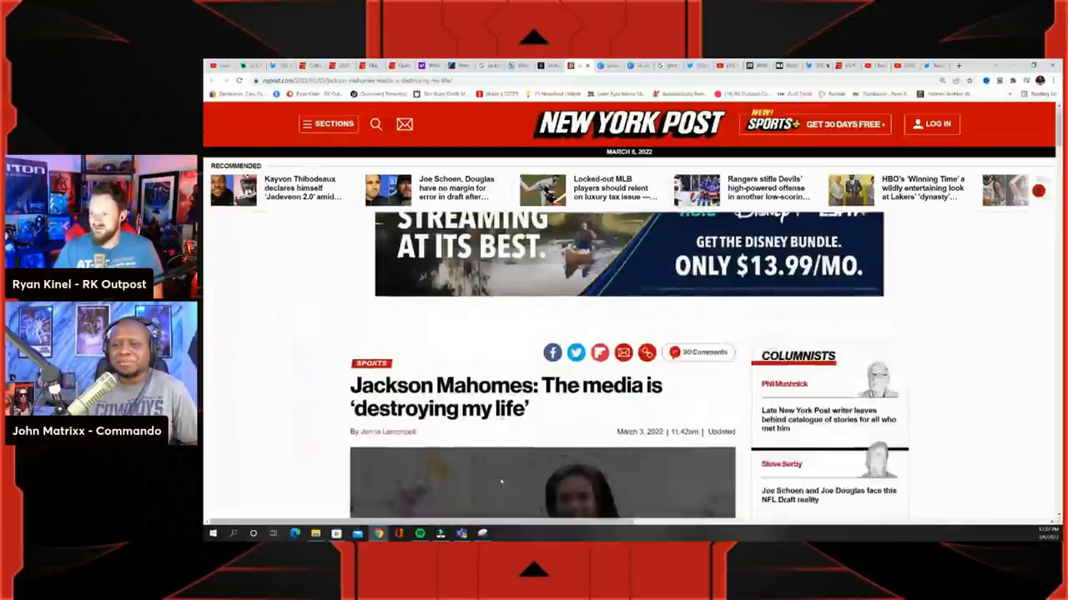
scroll(down, 3)
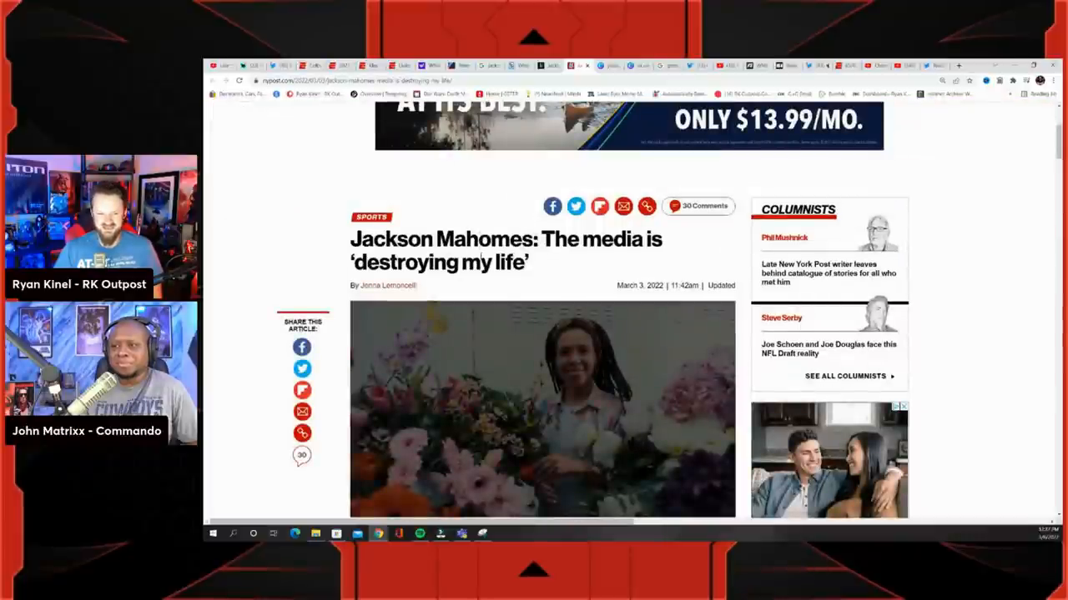